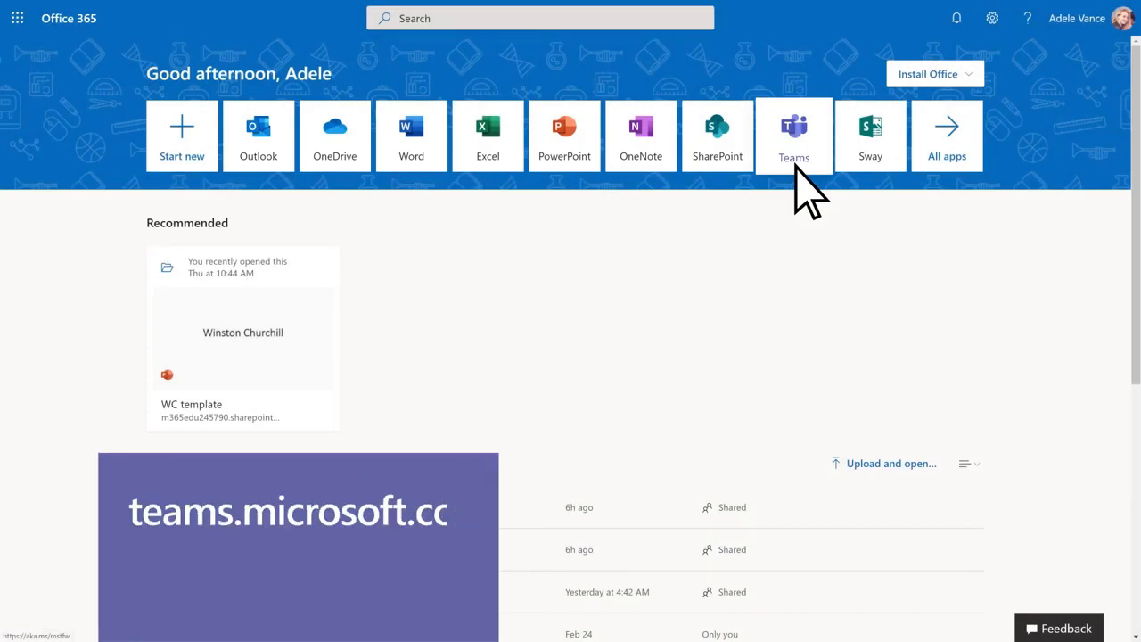
# Launch Microsoft Teams from the Office 365 home page app tiles
pyautogui.click(792, 134)
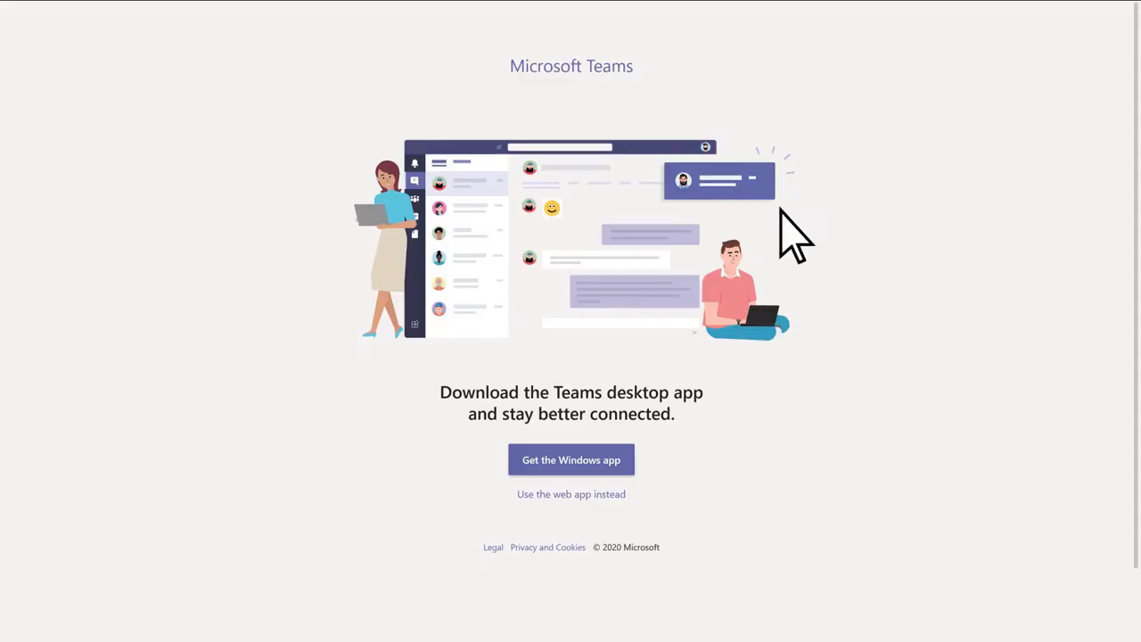
pyautogui.moveTo(580, 495)
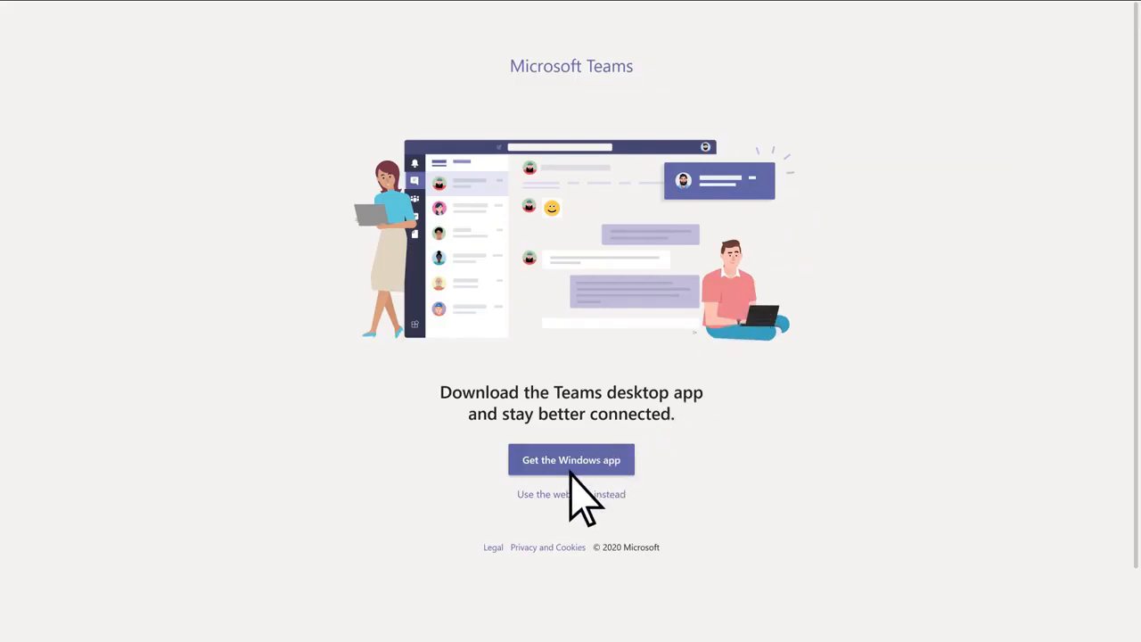
pyautogui.moveTo(580, 499)
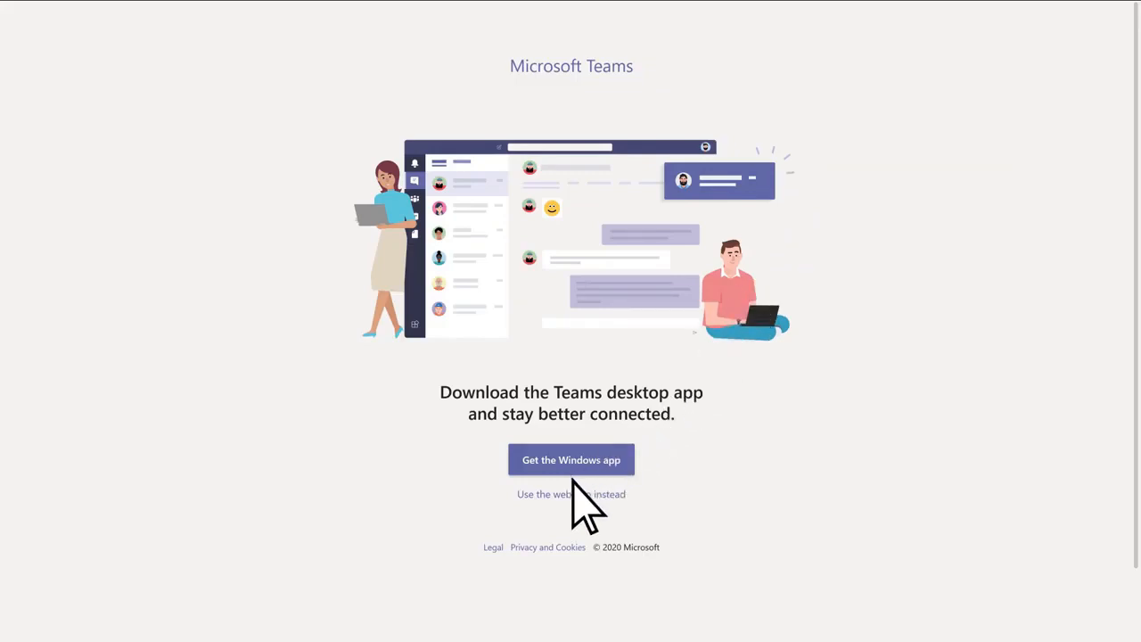
# Use the Teams web app instead of downloading, showing the class teams grid
pyautogui.click(570, 494)
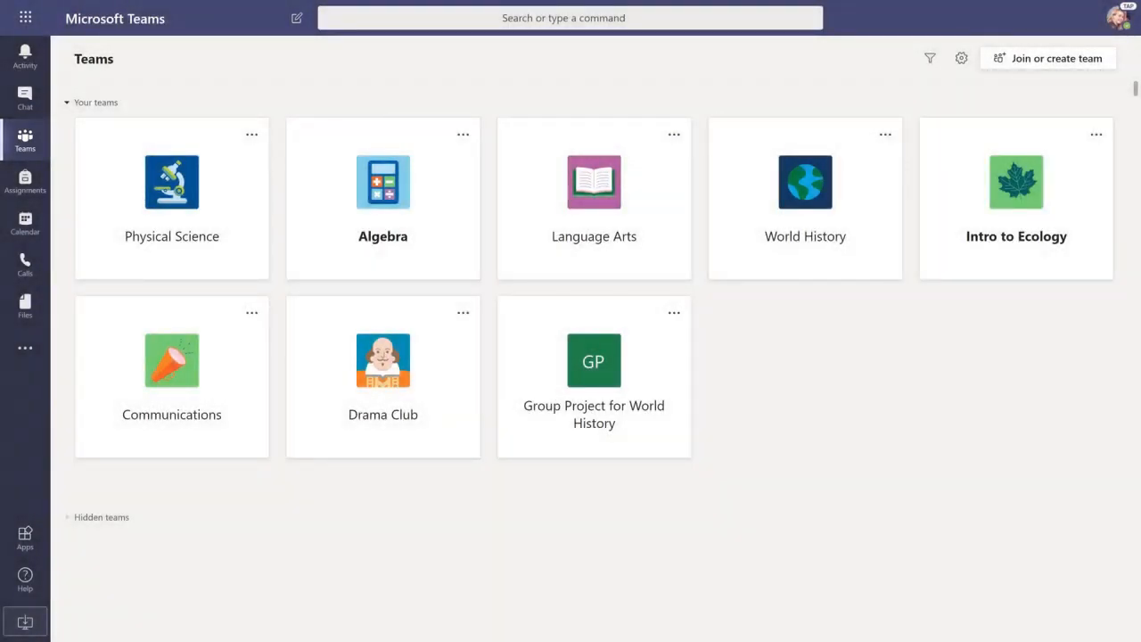
# Open the Physical Science team to view its General channel posts
pyautogui.click(171, 182)
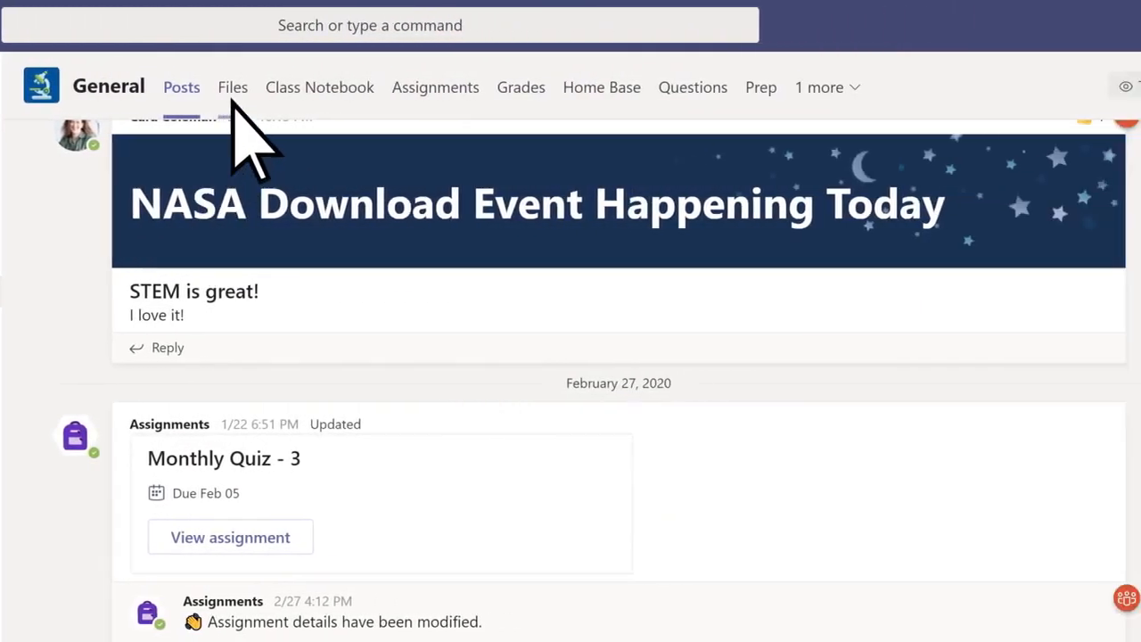
# Show the General channel's Files tab, including Final Essay.docx and Class Materials
pyautogui.click(232, 87)
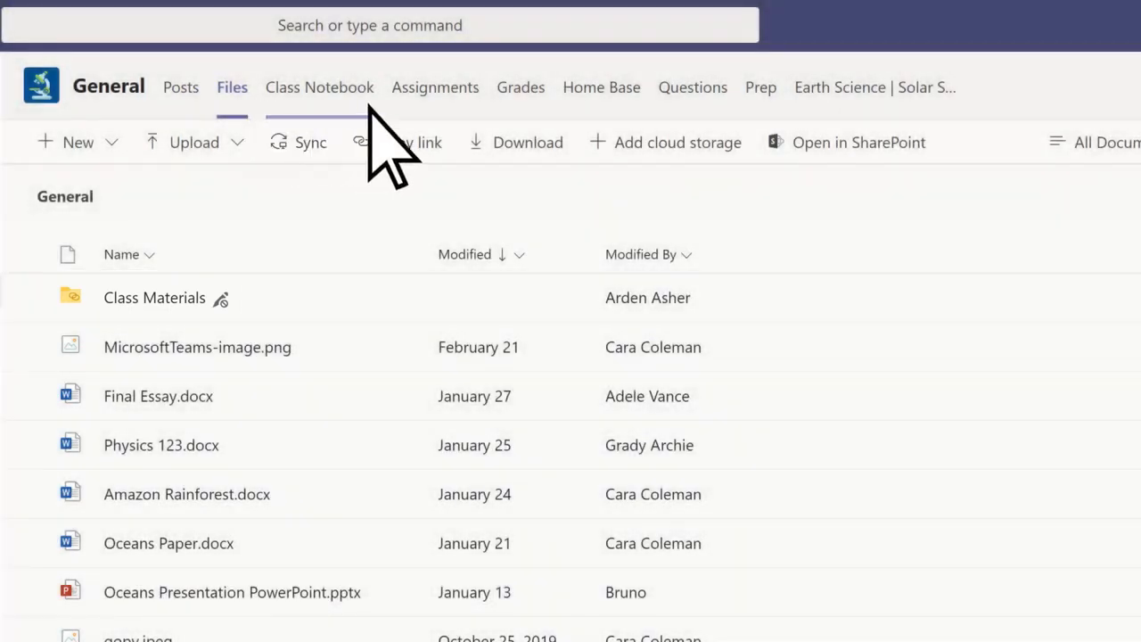
# Show the Assignments tab listing Monthly Quiz - 4 and Lab Report - 8
pyautogui.click(435, 87)
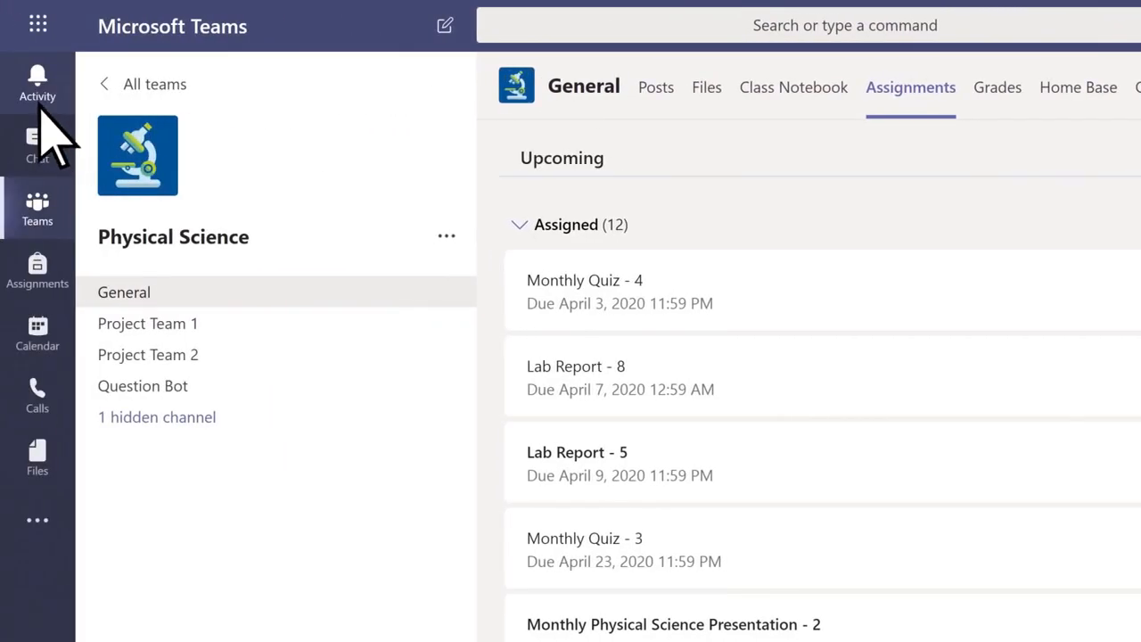
# Open the Activity feed showing additions to Communications and Intro to Ecology
pyautogui.click(38, 80)
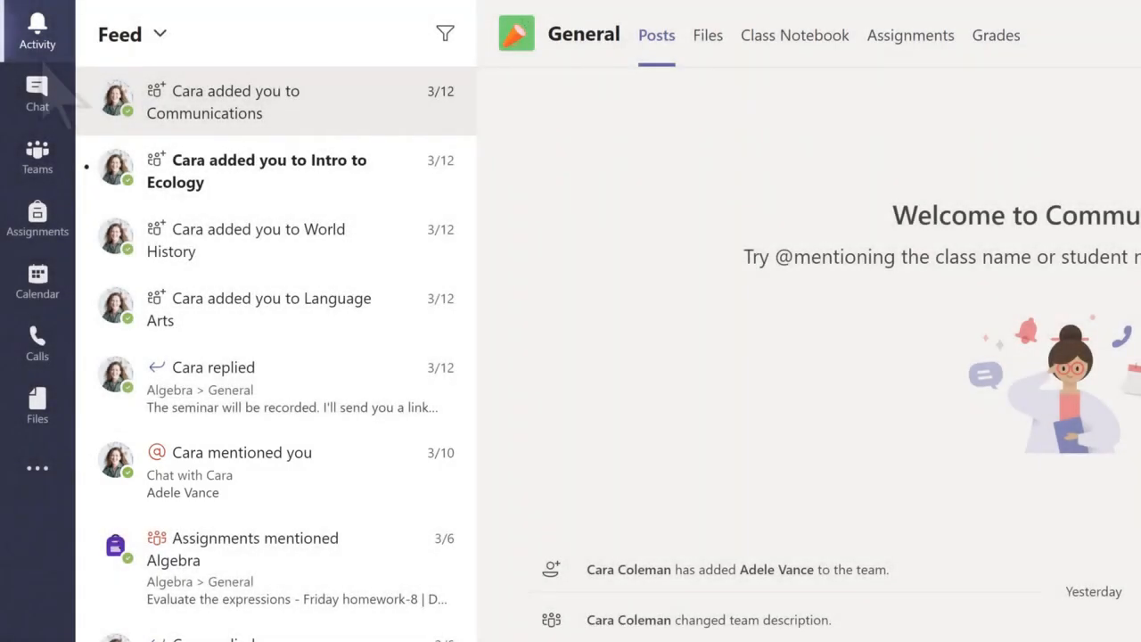
# Ask the teacher in chat to review the practice quiz at lunch, then open the profile menu
pyautogui.click(37, 92)
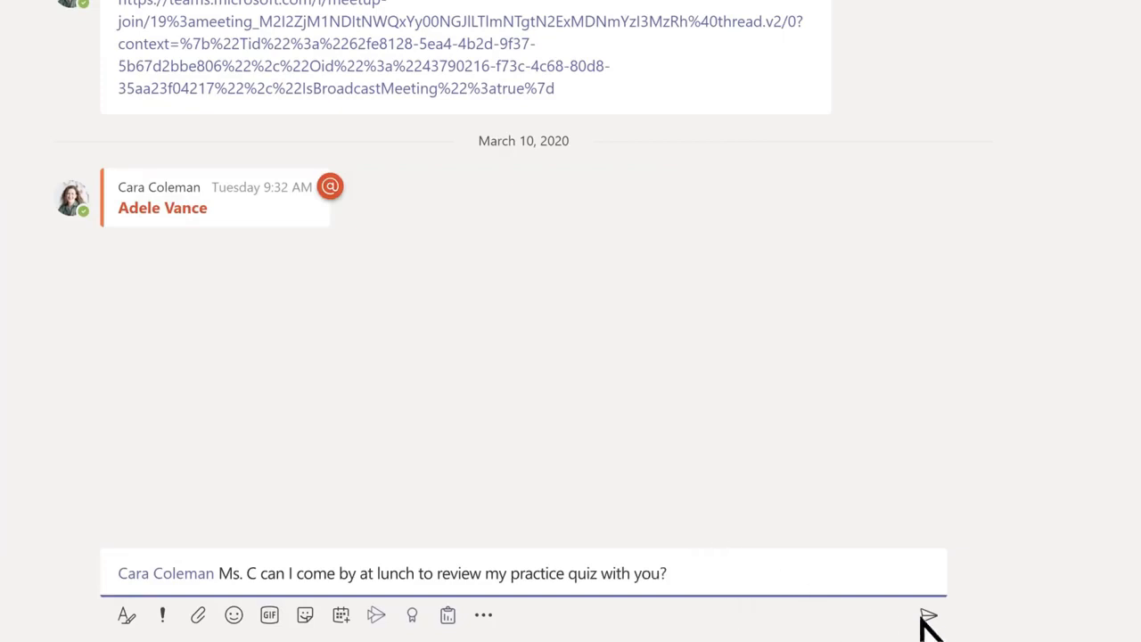
pyautogui.click(929, 614)
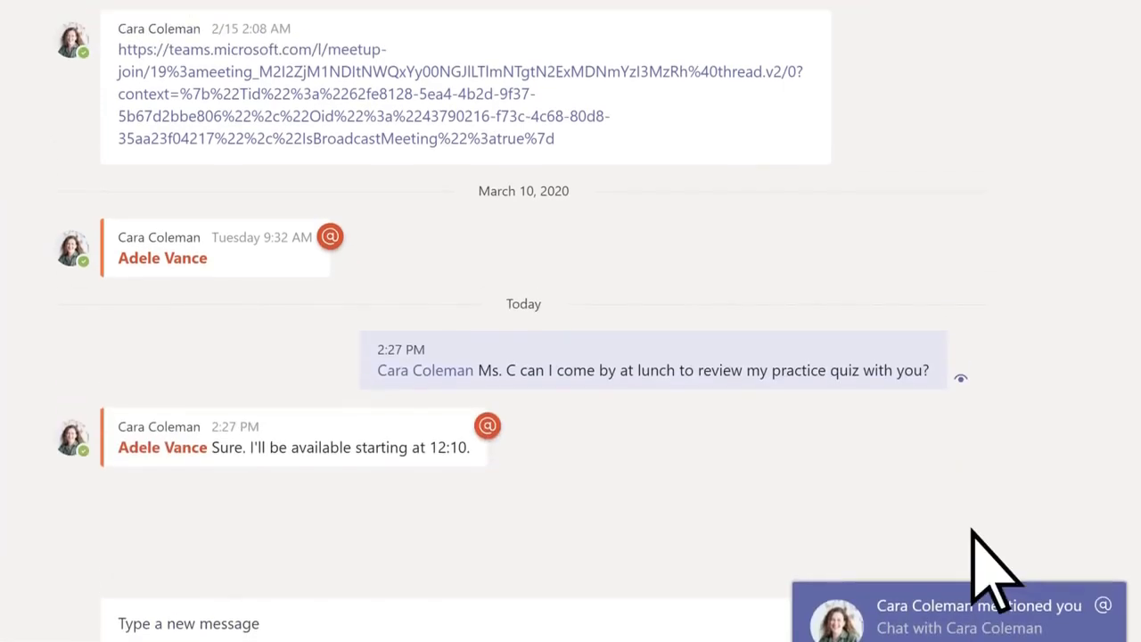
pyautogui.click(1113, 30)
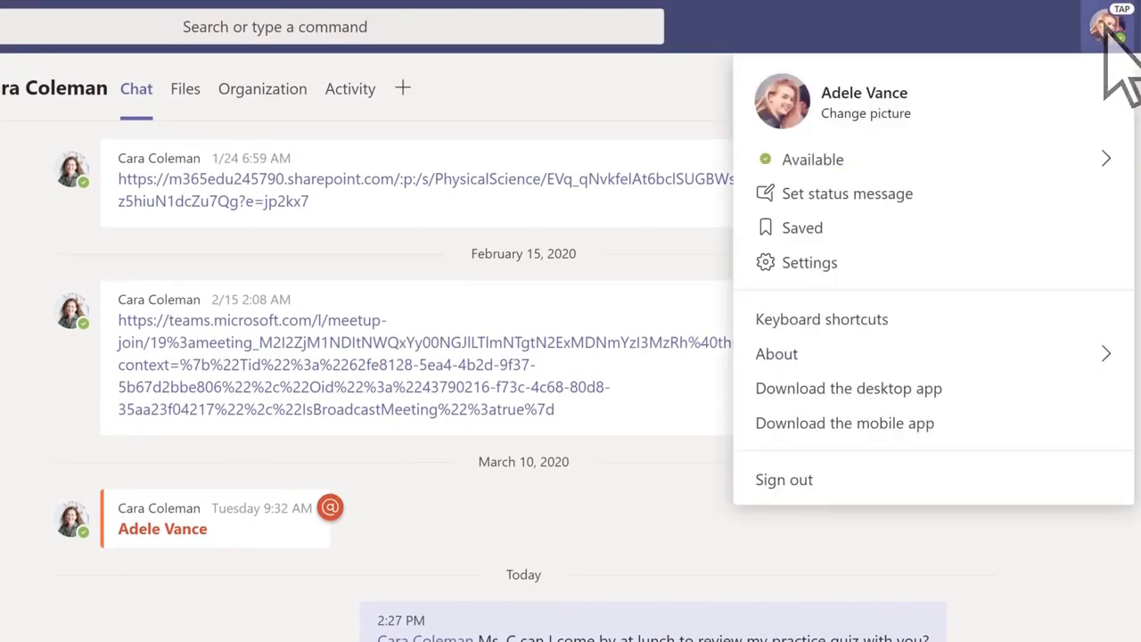